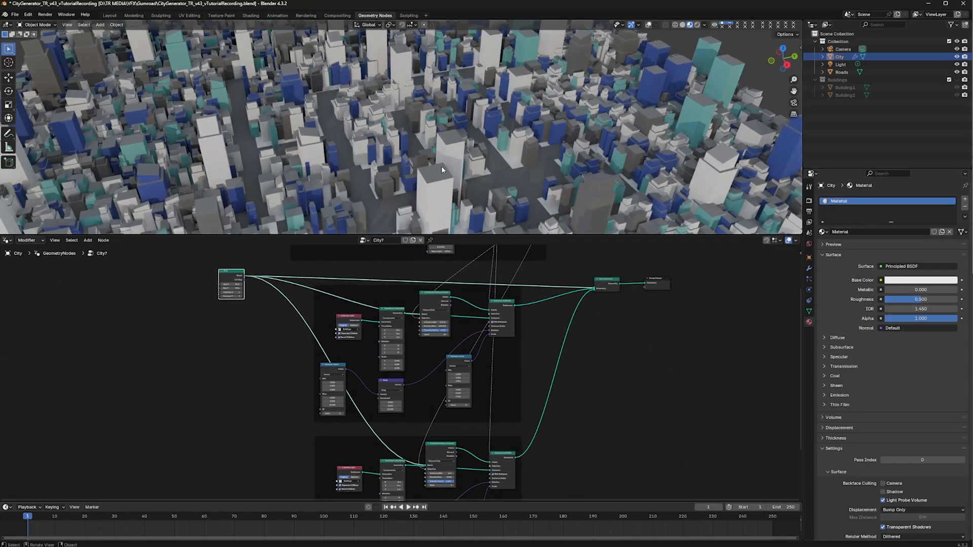
Create the Buildings2 collection and start renaming the added Cube as a building
click(840, 72)
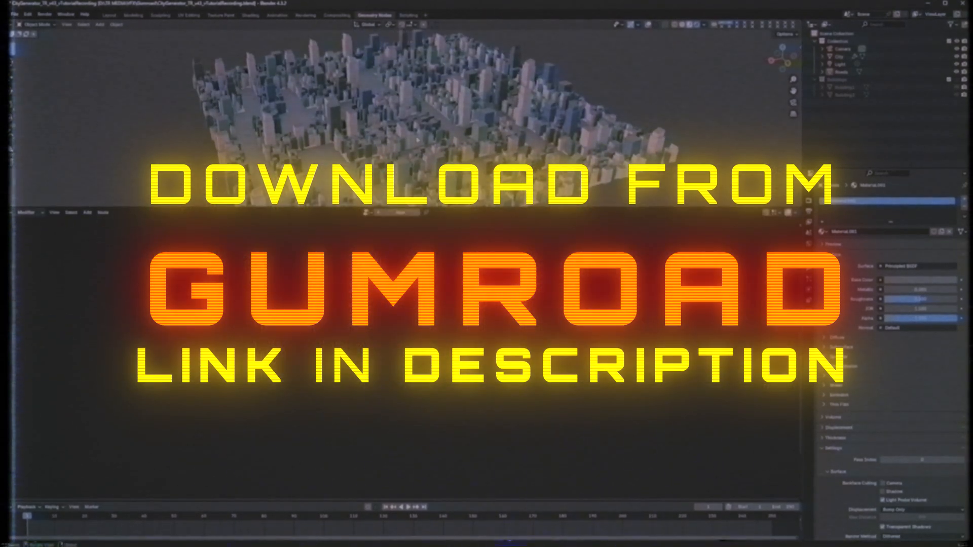
click(836, 56)
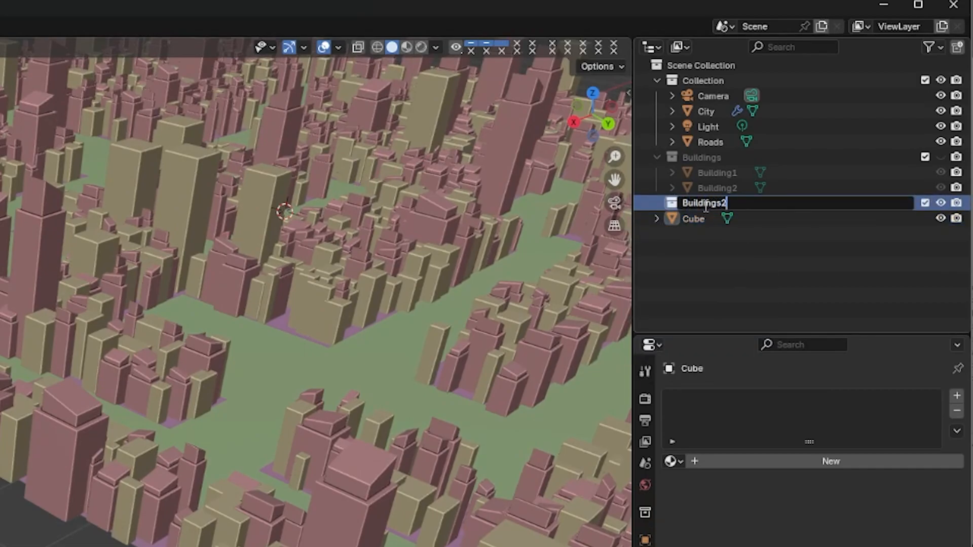
key(Return)
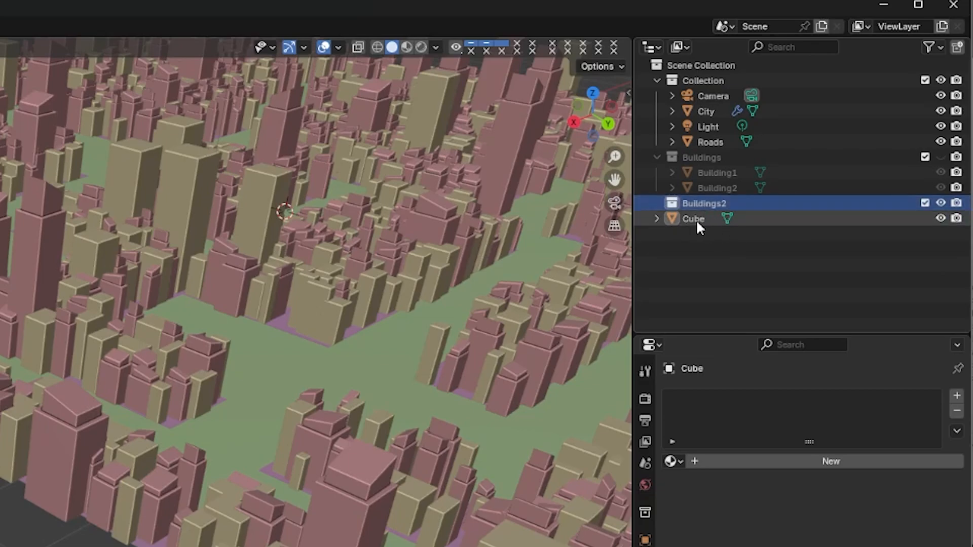
double_click(695, 219)
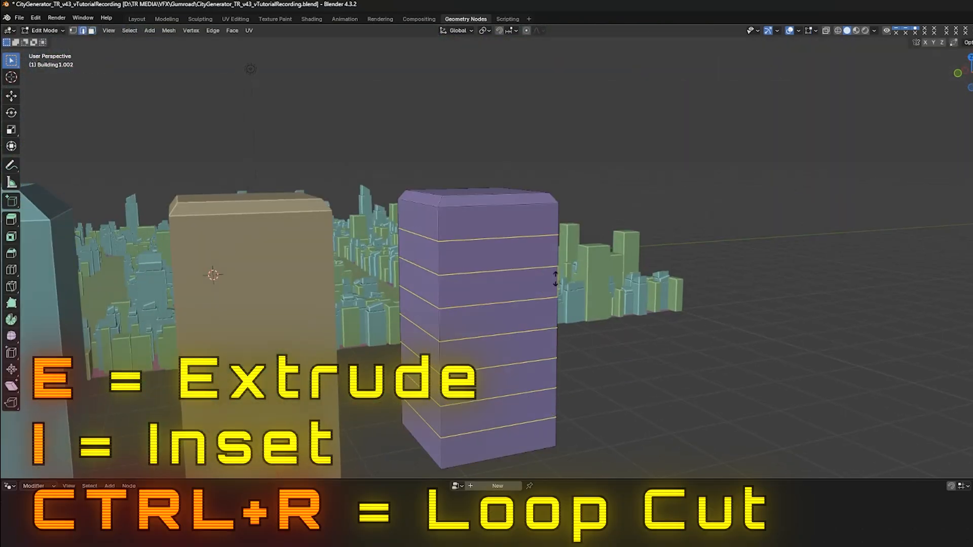
Shape the new buildings in Edit Mode with loop cuts and extrudes, up to Building1.007
click(231, 30)
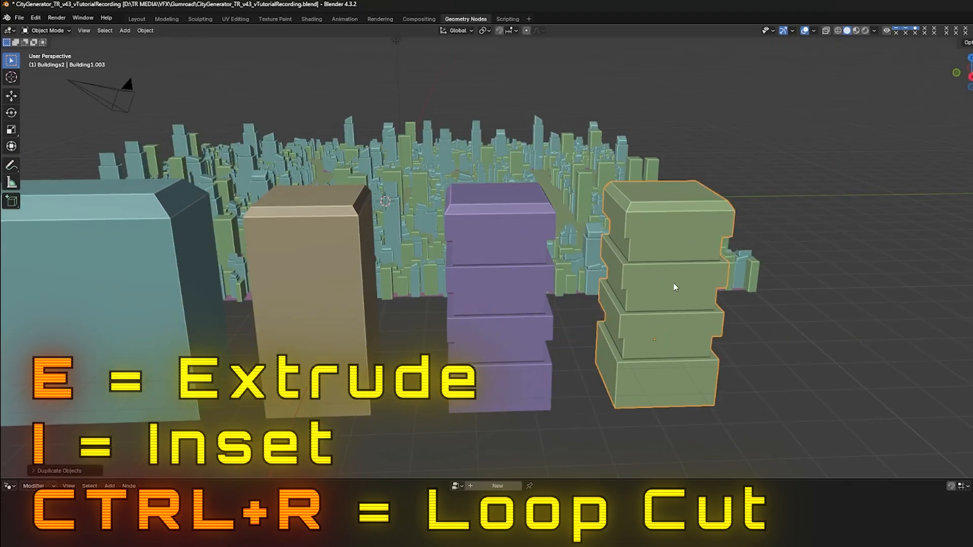
key(Tab)
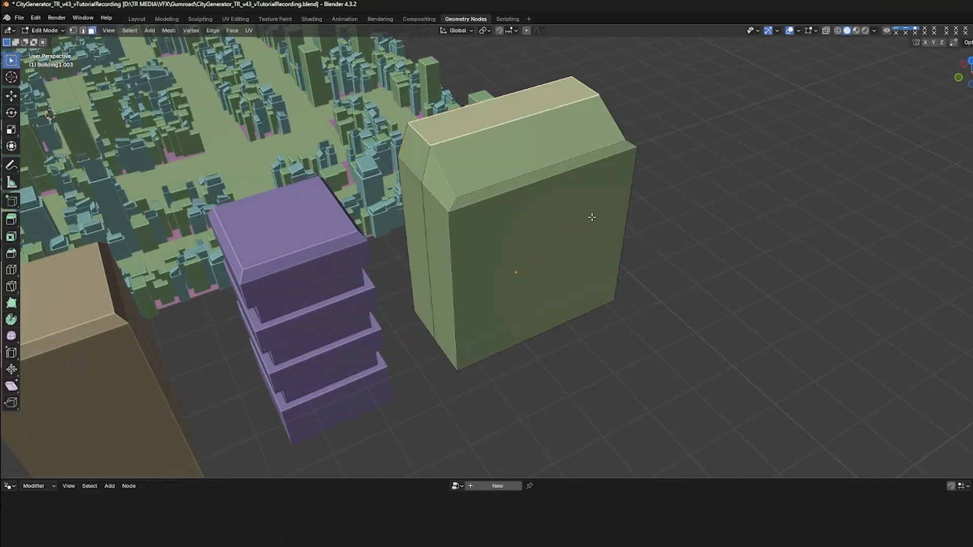
key(Tab)
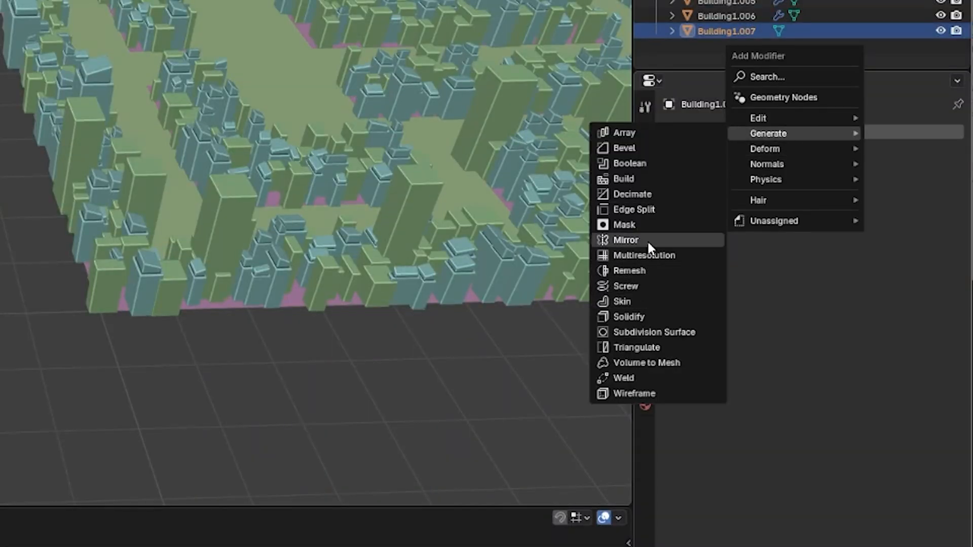
Add a Mirror modifier to Building1.007 and toggle its X axis
click(626, 241)
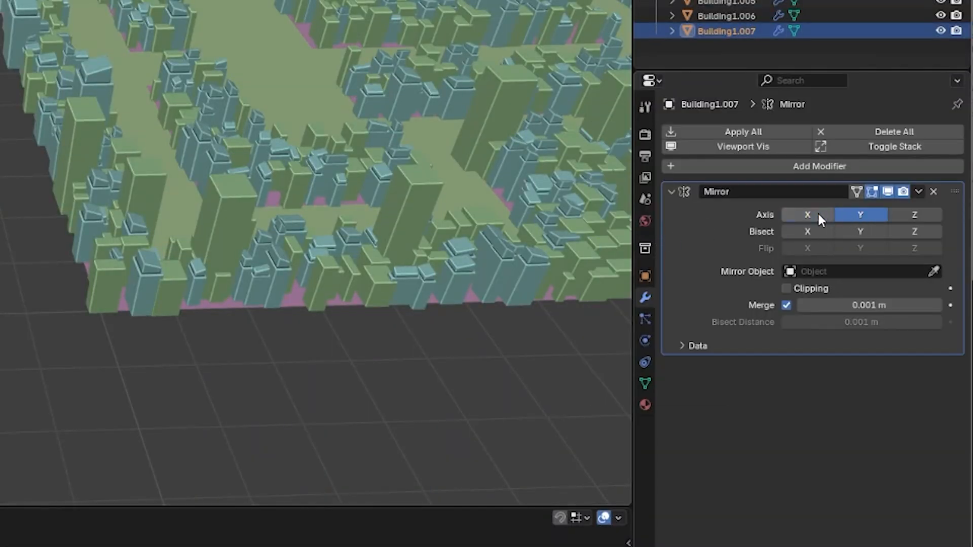
click(807, 215)
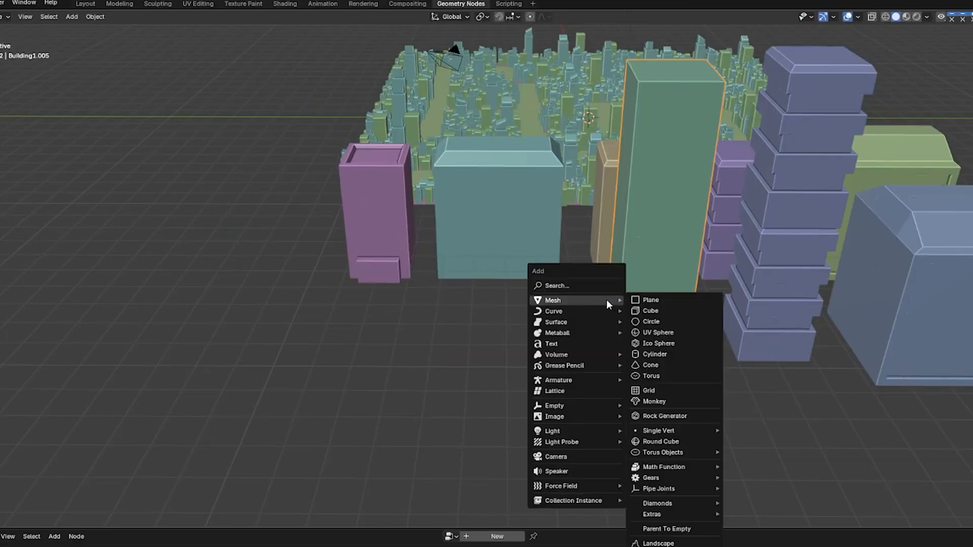
mouse_move(665, 310)
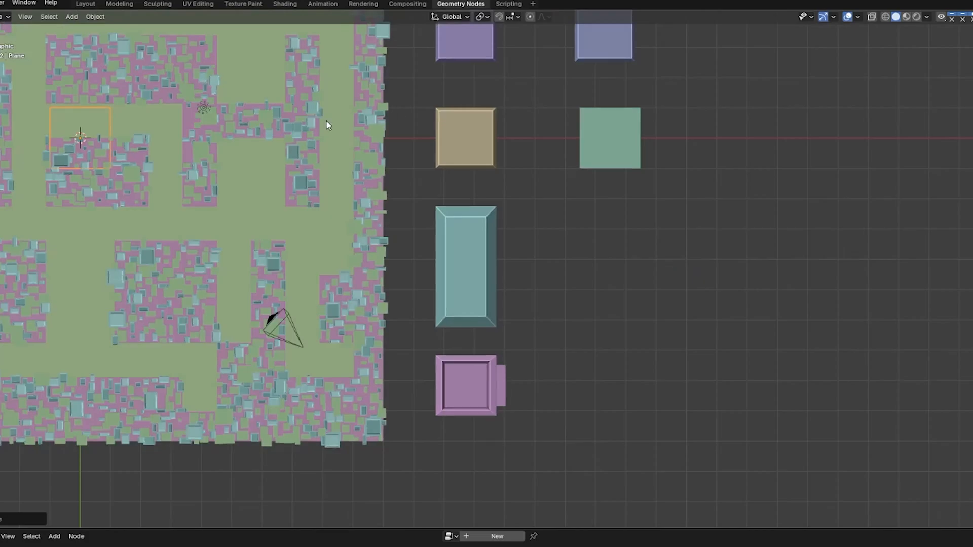
Add two planes in Buildings2 and subdivide each as bases for tower clusters
click(612, 241)
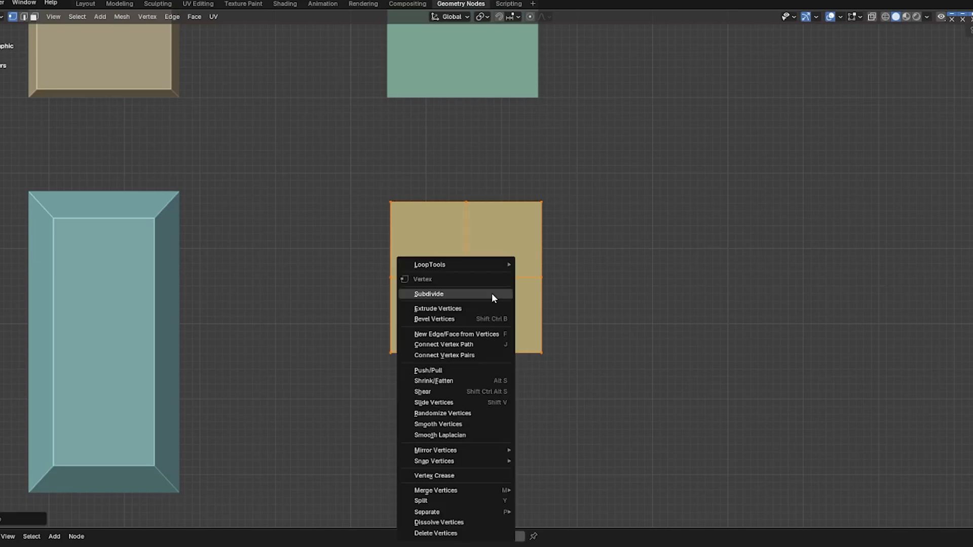
click(429, 294)
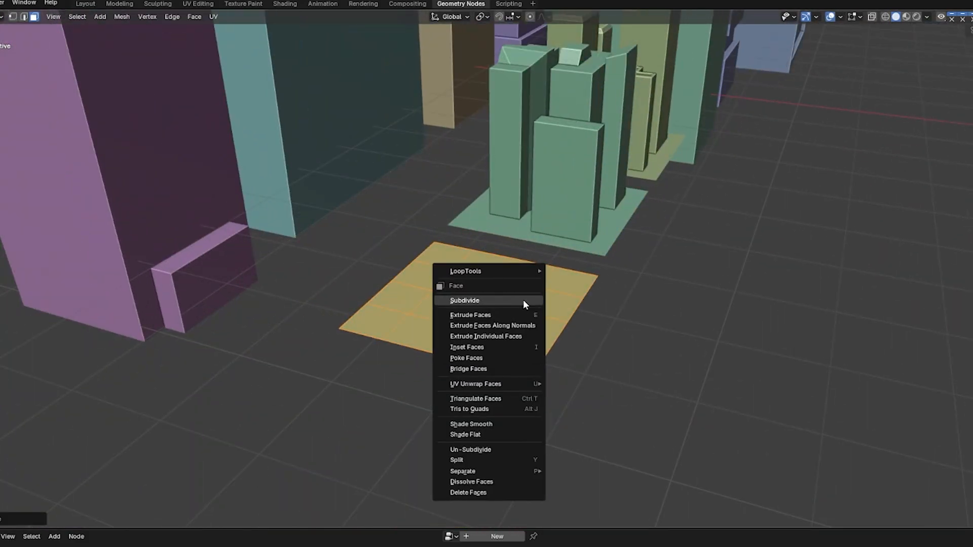
click(464, 300)
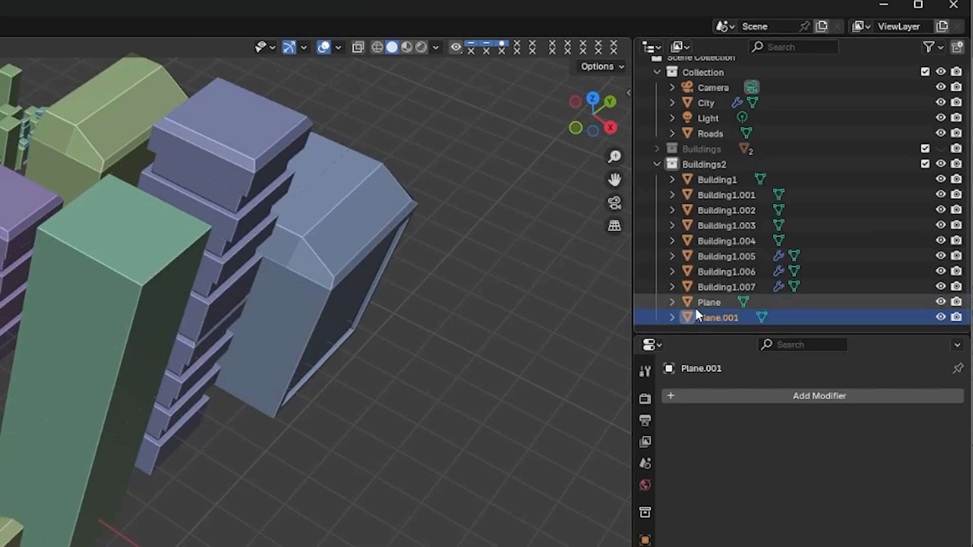
Rename the planes Cluster1 and Cluster2 and begin a new Clusters collection
click(710, 302)
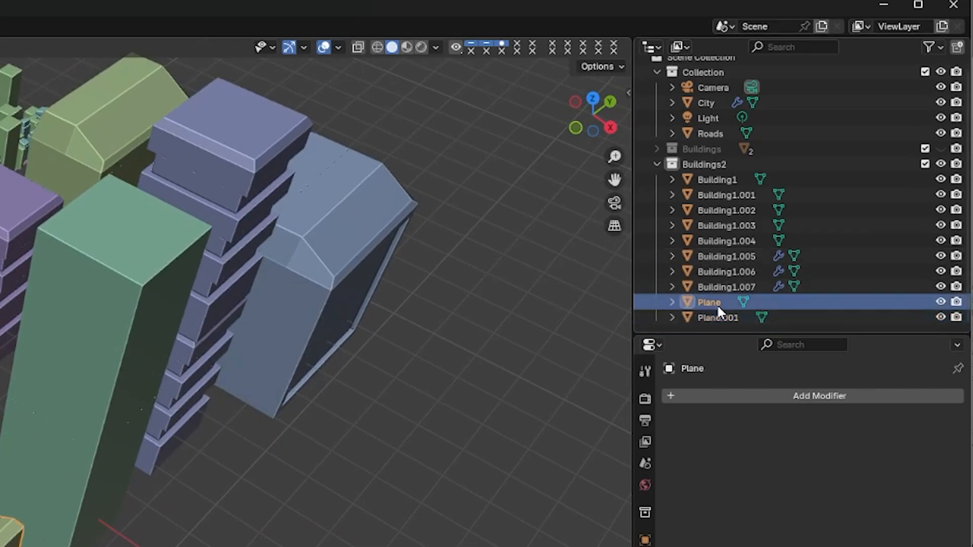
double_click(709, 302)
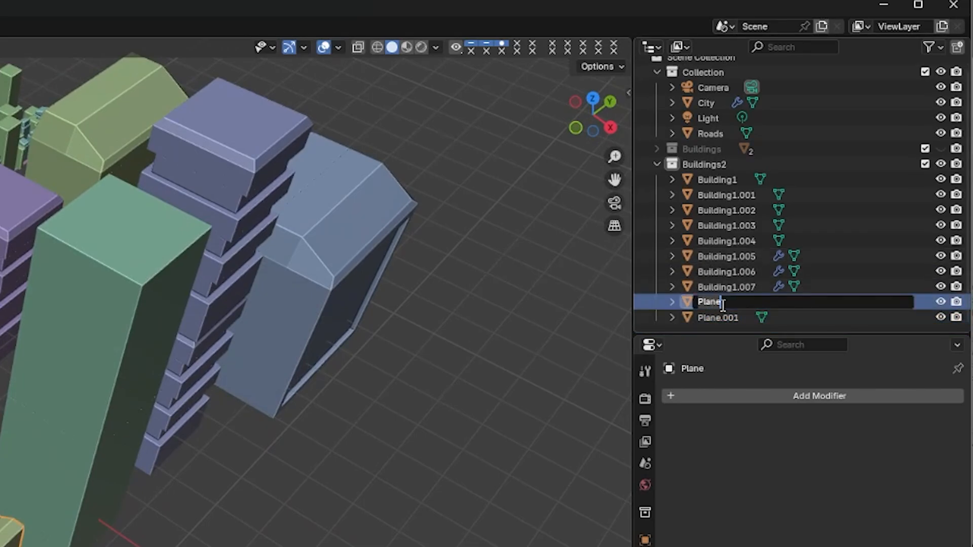
text(Cluster1)
click(805, 317)
text(Clsute)
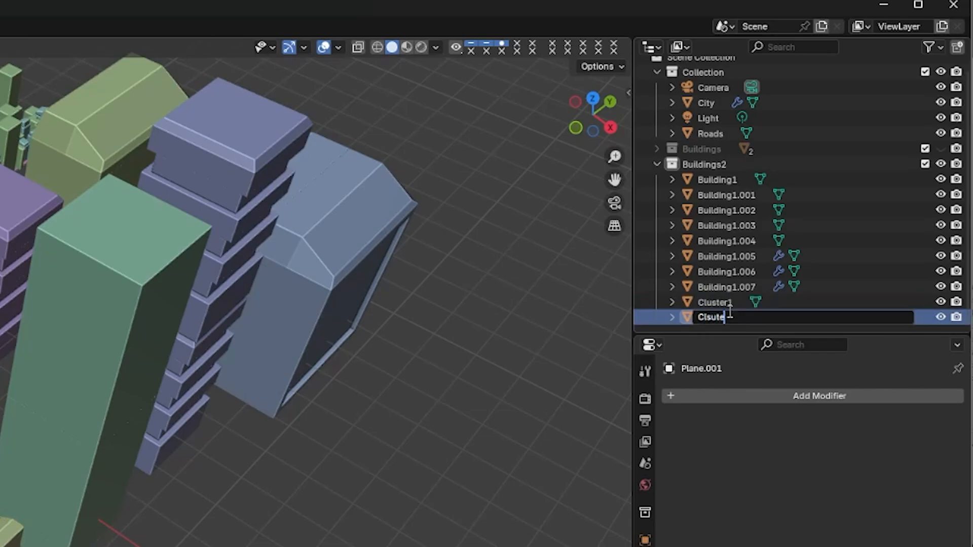
key(Backspace)
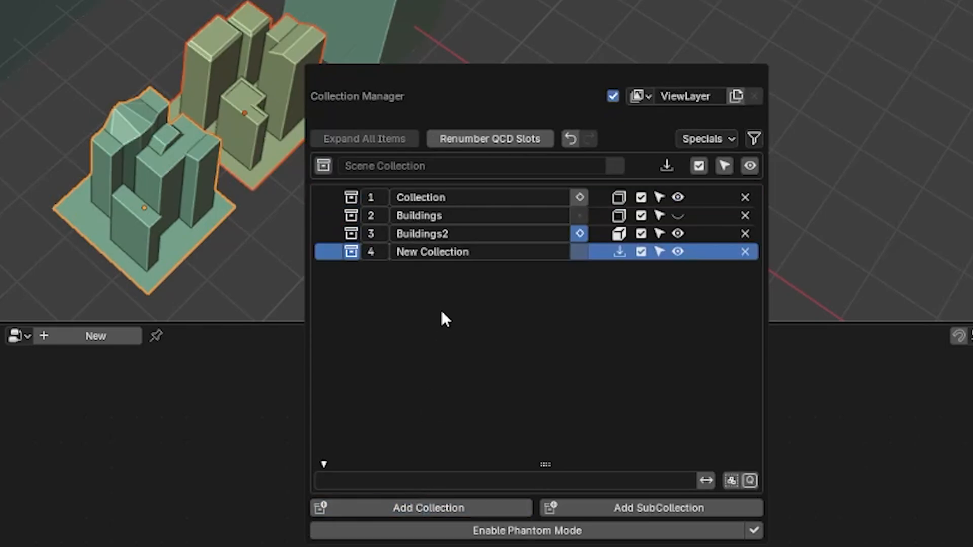
text(Clus)
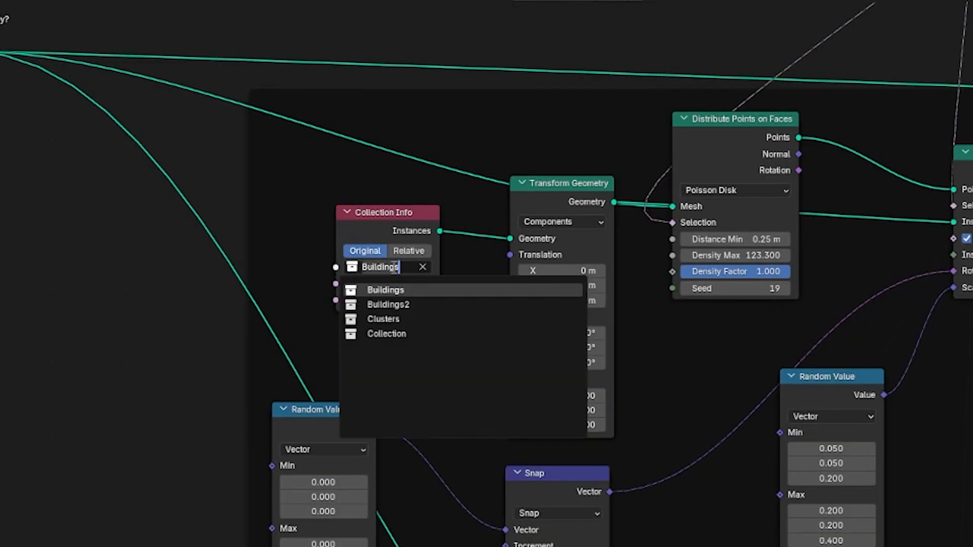
Point the Collection Info node at the Clusters collection so clusters scatter across the city
click(384, 318)
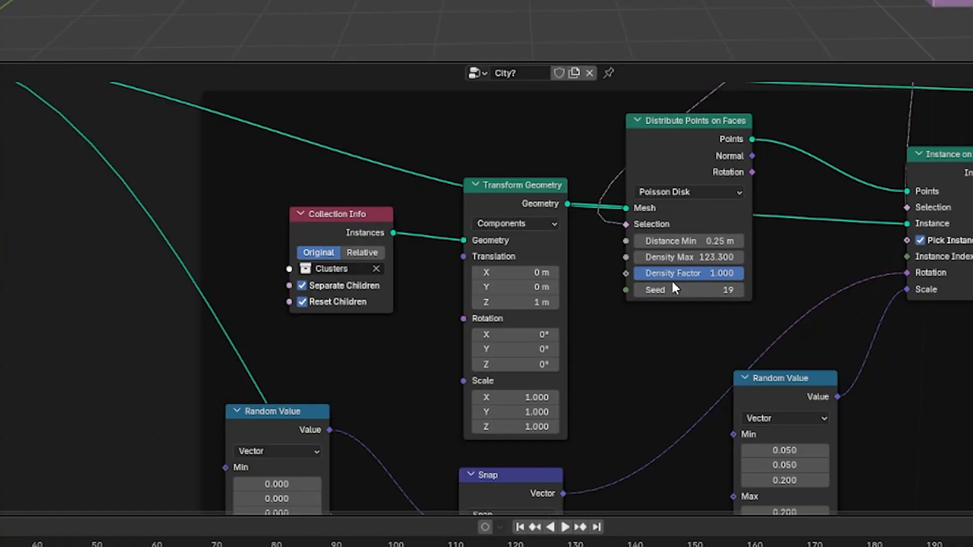
double_click(515, 302)
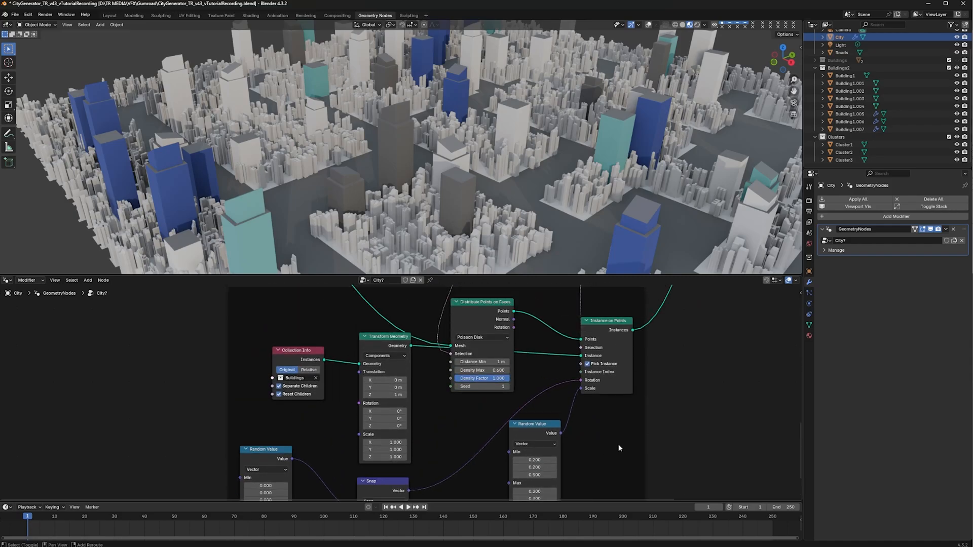
click(294, 377)
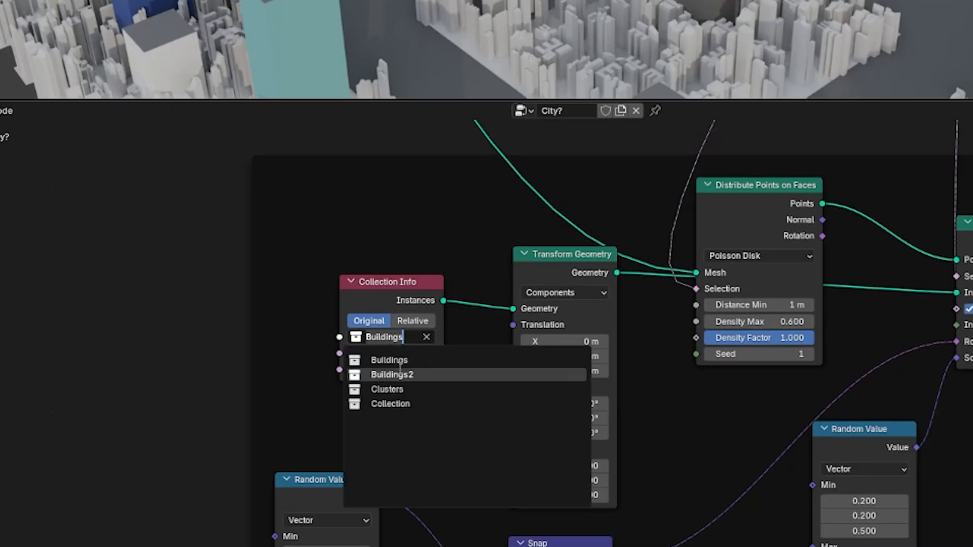
click(394, 375)
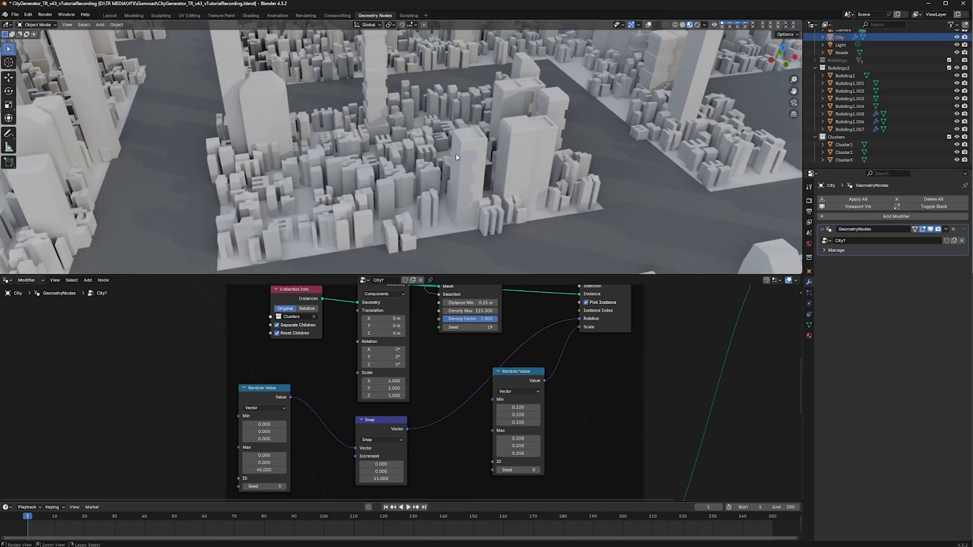
Lower the selected geometry of Cluster3 slightly along Z in Edit Mode
drag(518, 407, 518, 422)
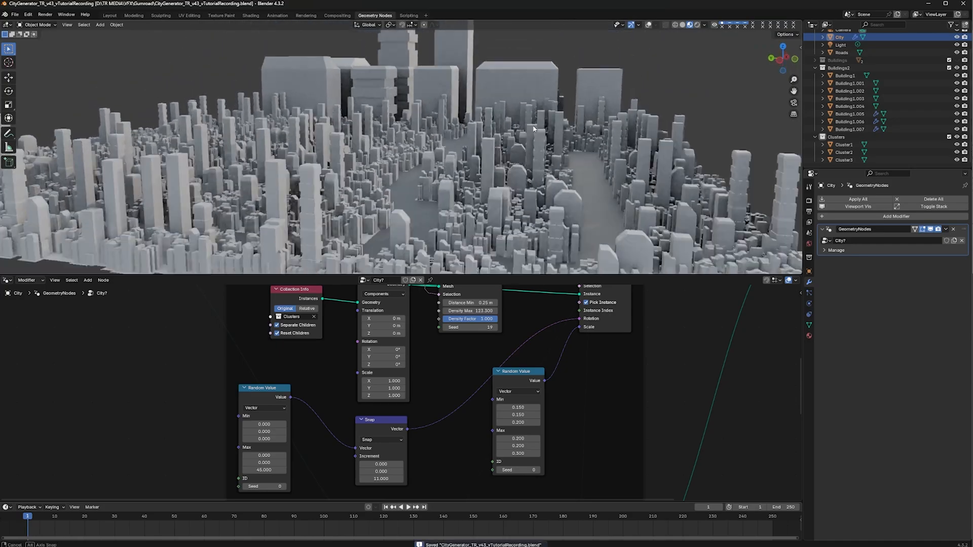
drag(534, 129, 658, 200)
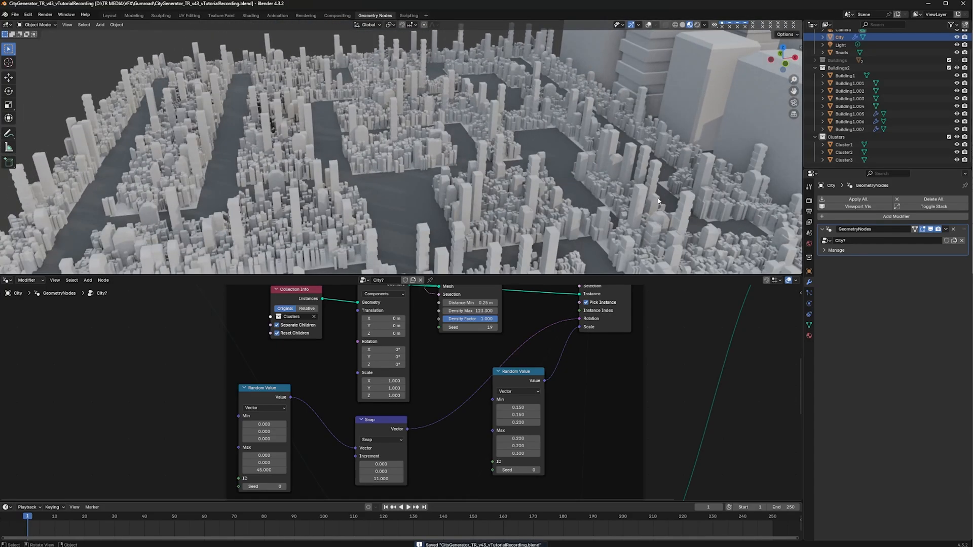
key(Tab)
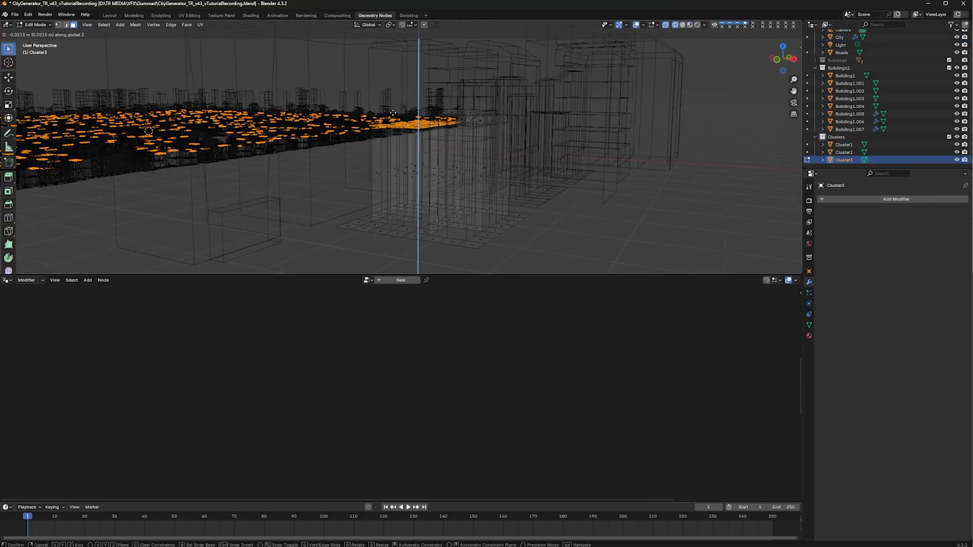
key(Tab)
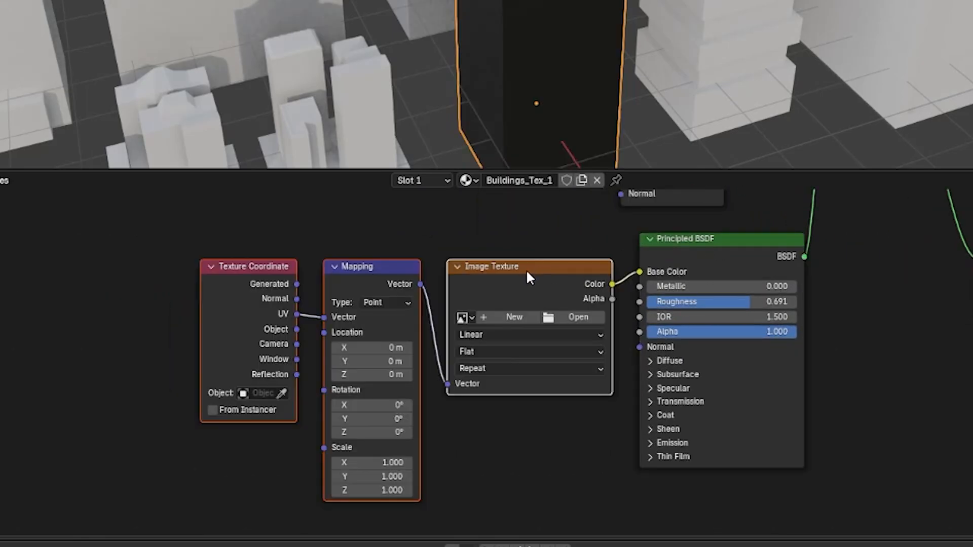
Load a window facade photo into the Buildings_Tex_1 image texture
click(578, 318)
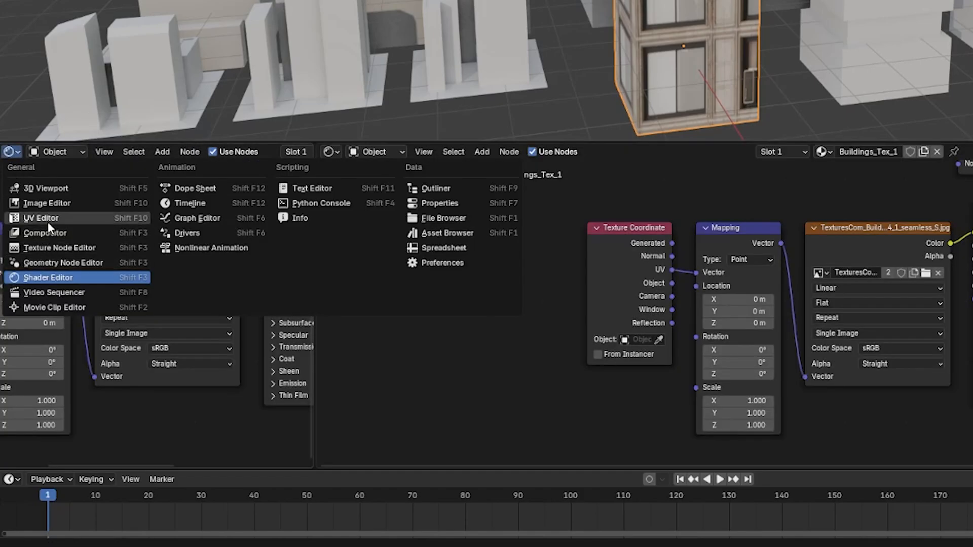
Cube-project the tower's UVs in a UV Editor and scale them so the windows tile properly
click(47, 203)
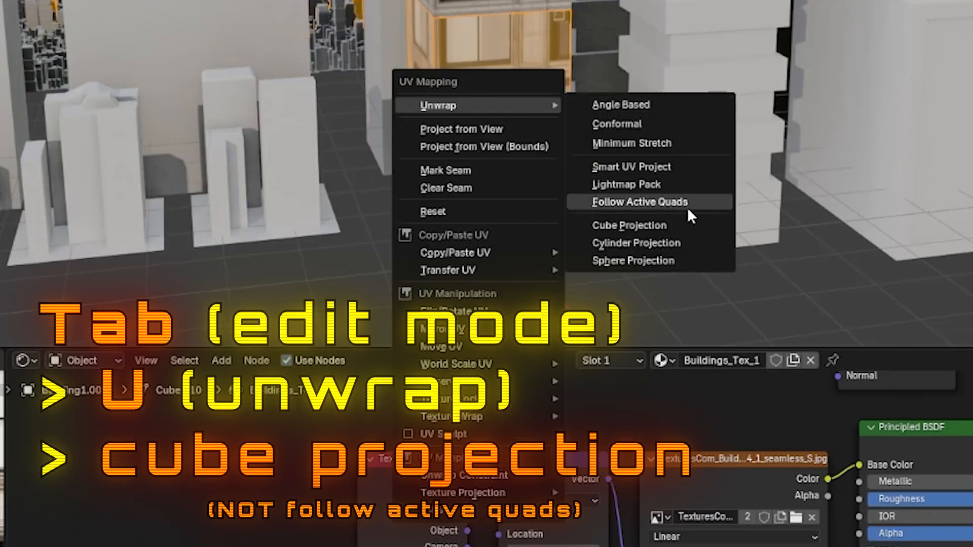
click(629, 225)
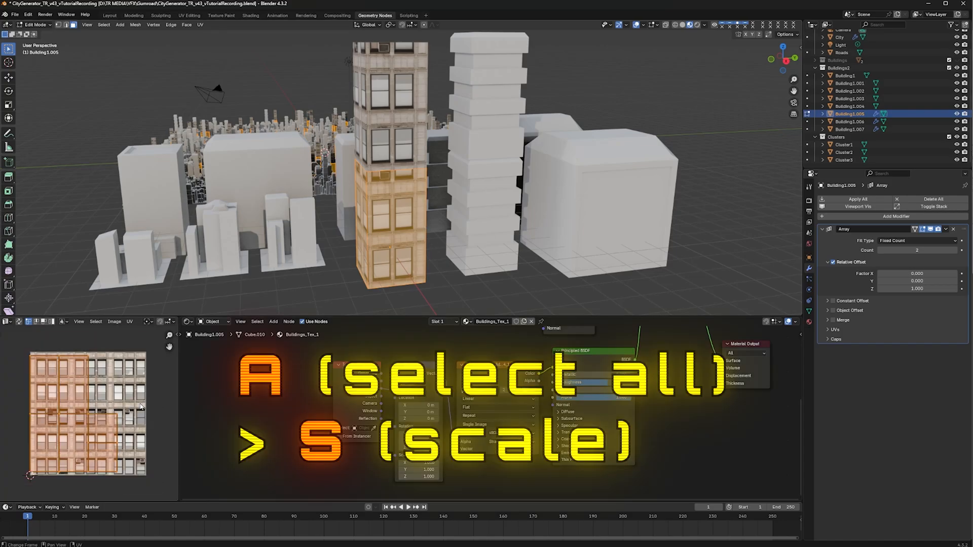
key(S)
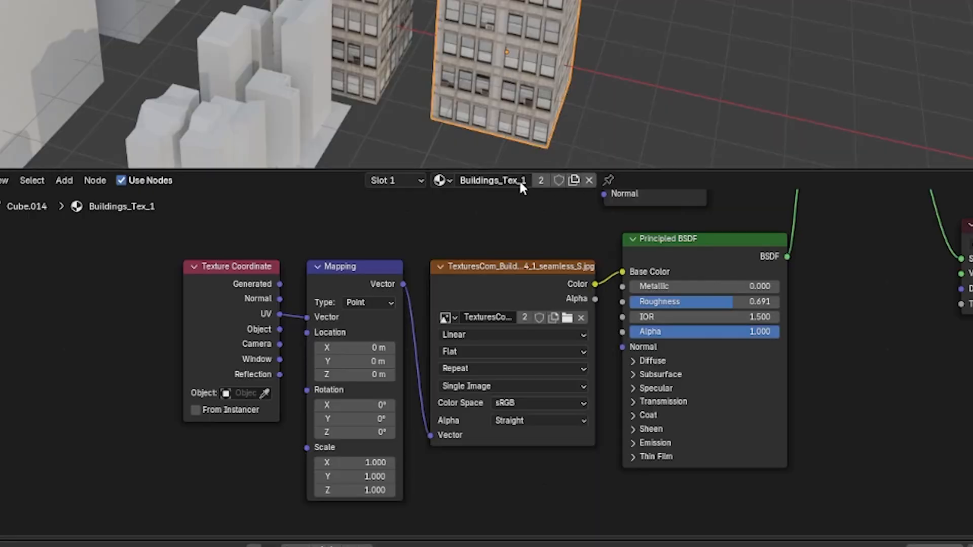
Make a single-user Buildings_Tex_2 copy with a new photo and adjust the tower's projected UVs
click(574, 180)
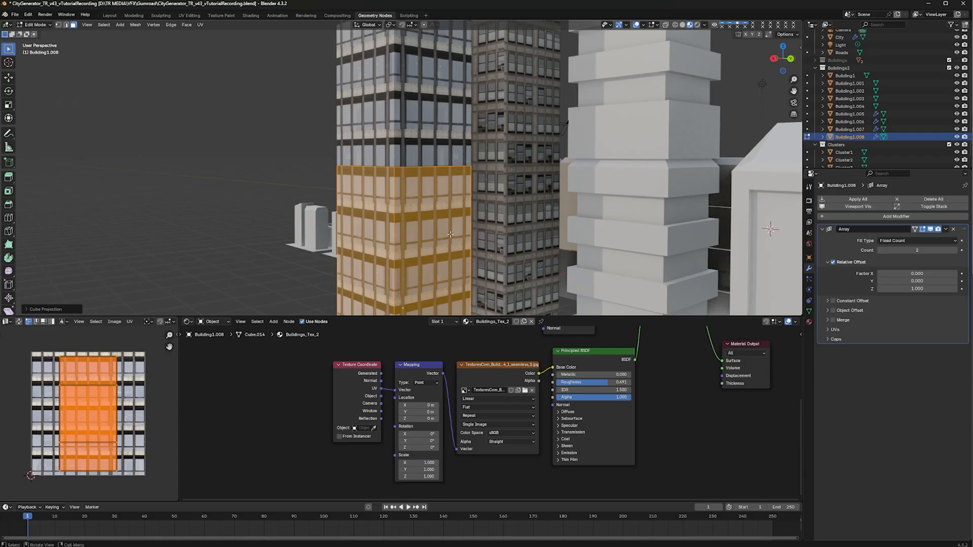
key(s)
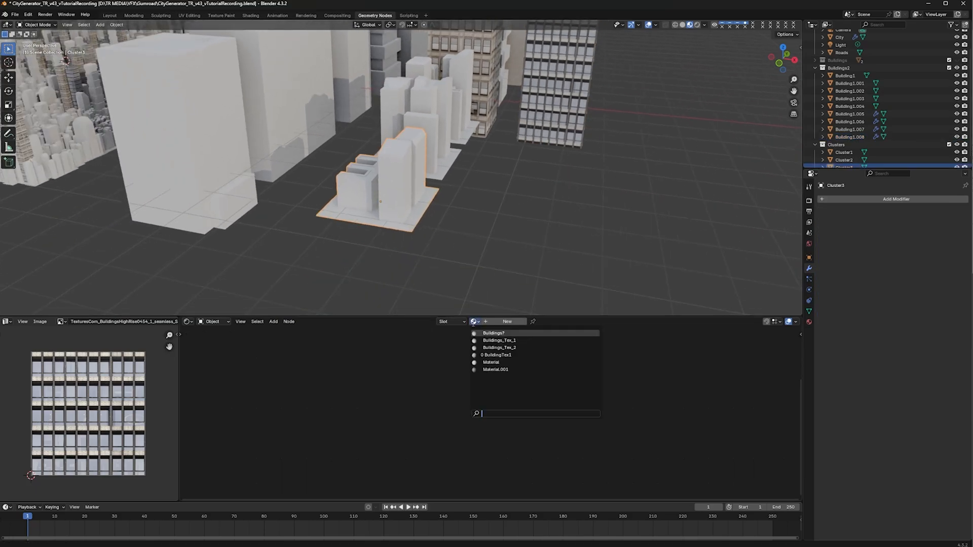
Assign a Buildings_Tex material to Cluster3 and cube-project its UVs
click(498, 341)
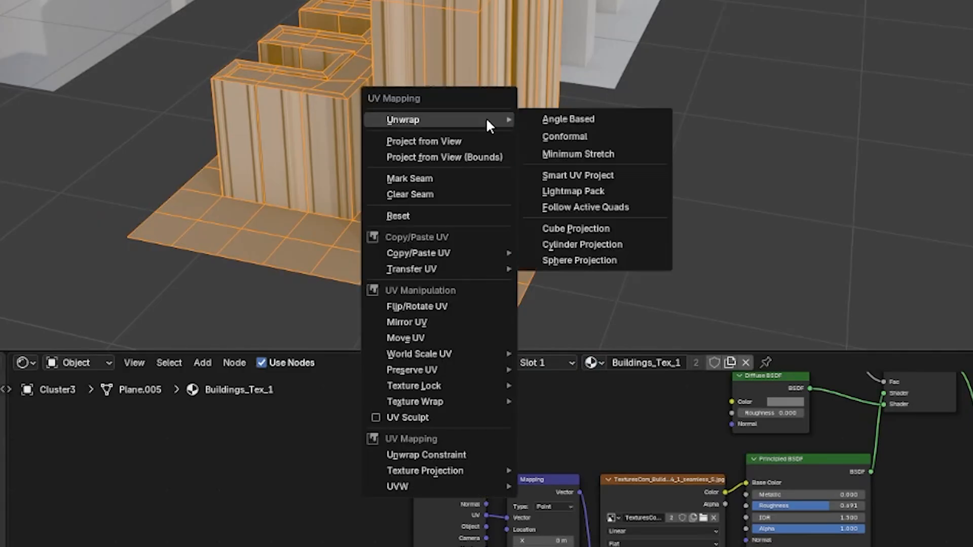
click(575, 229)
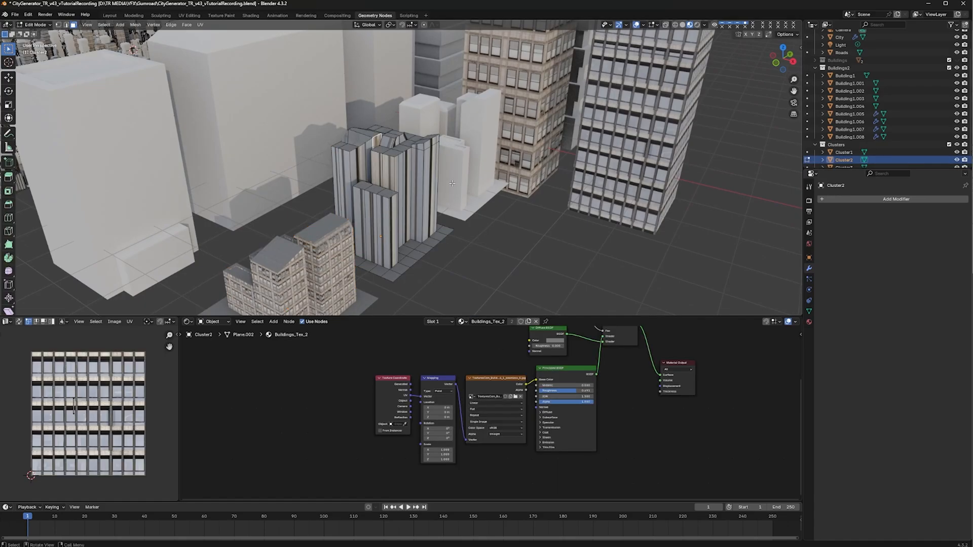
key(Tab)
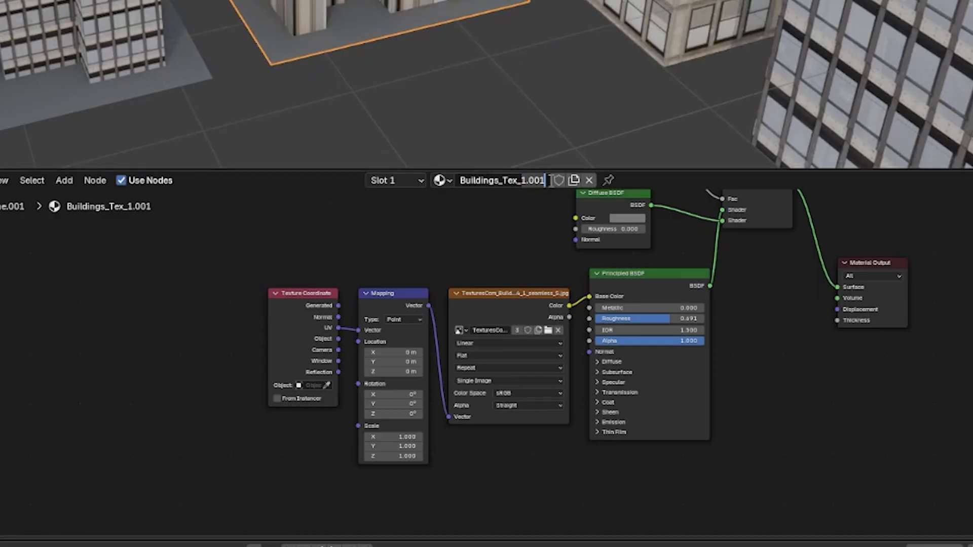
Name the new material Buildings_Tex_3 and enter Cluster1's geometry editing
text(Buildings_Tex_3)
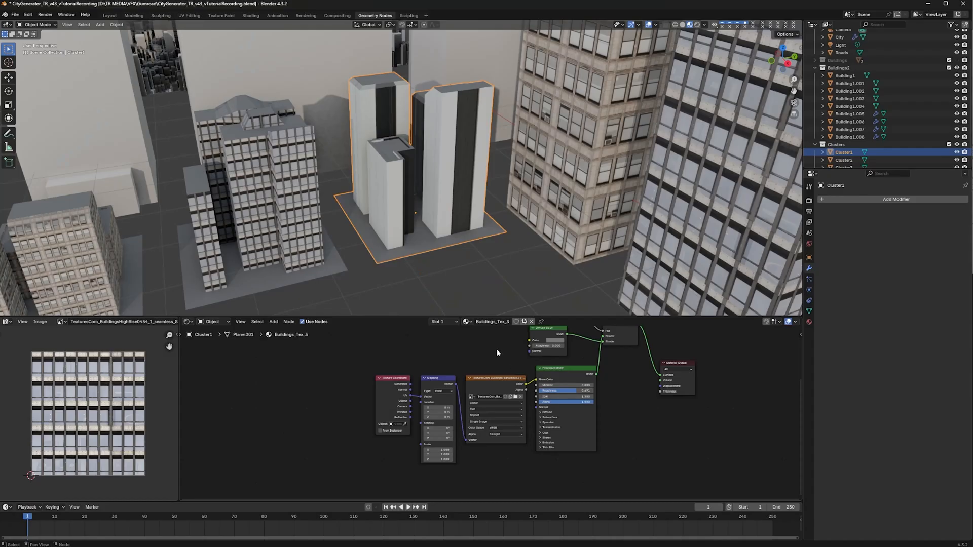
key(Tab)
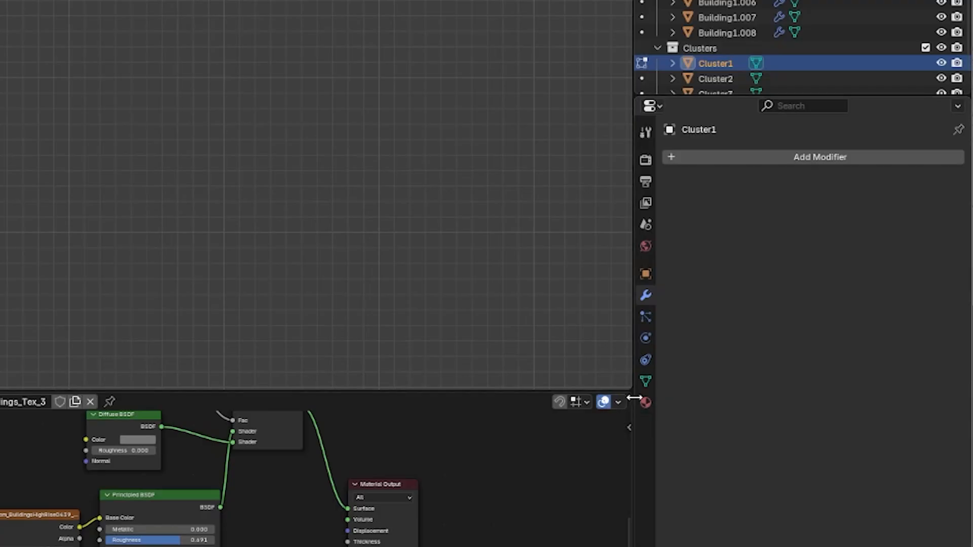
Resize the Properties editor to reach the Material tab for the remaining clusters
click(645, 402)
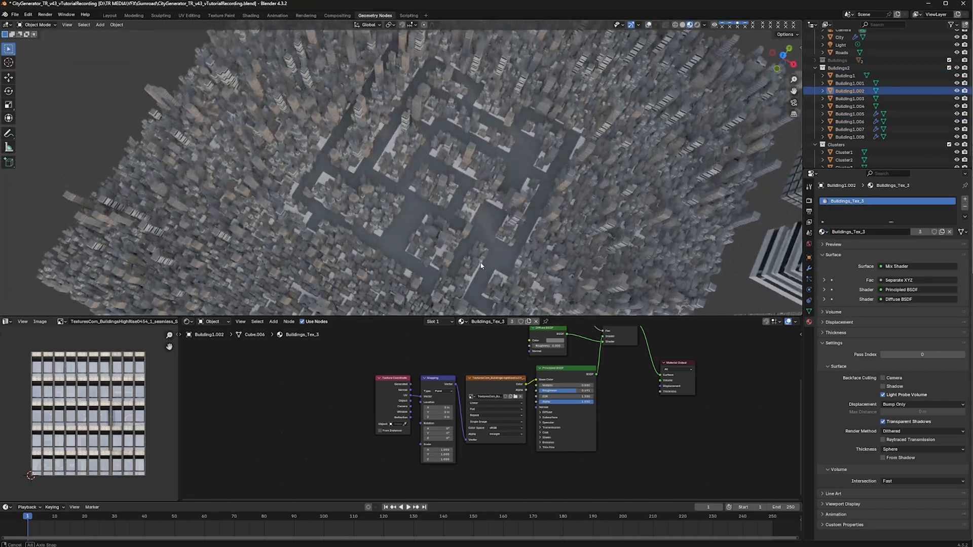
View the city from above and start scaling the Roads object to about 0.74
drag(481, 266, 469, 231)
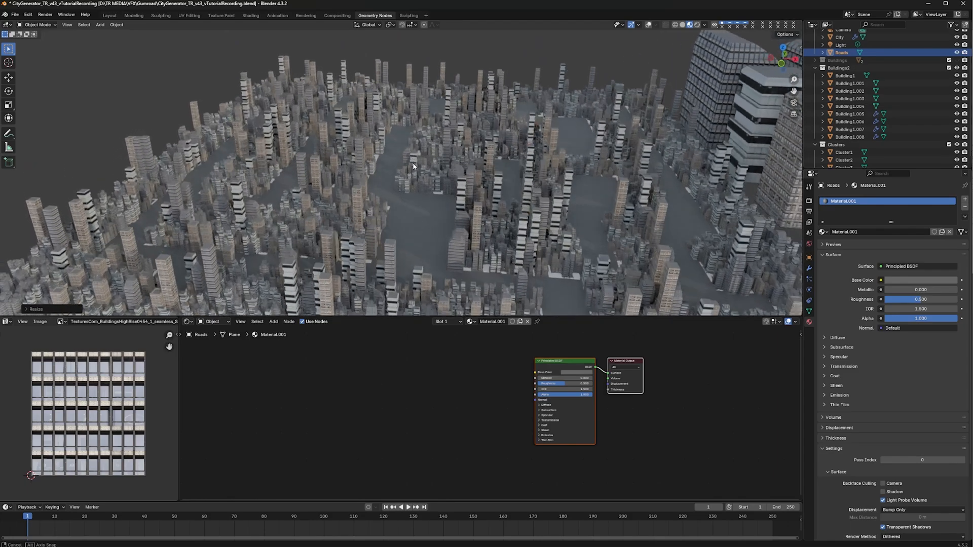
key(s)
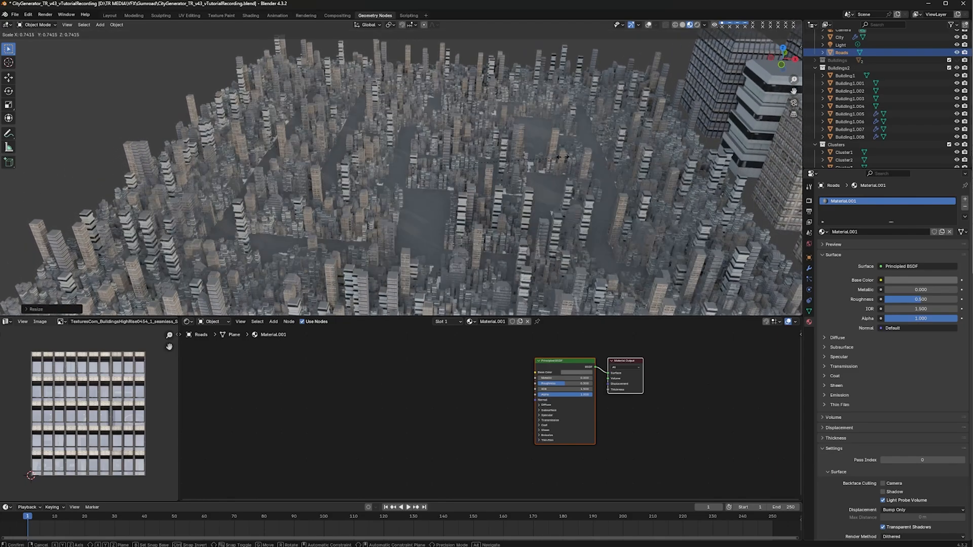